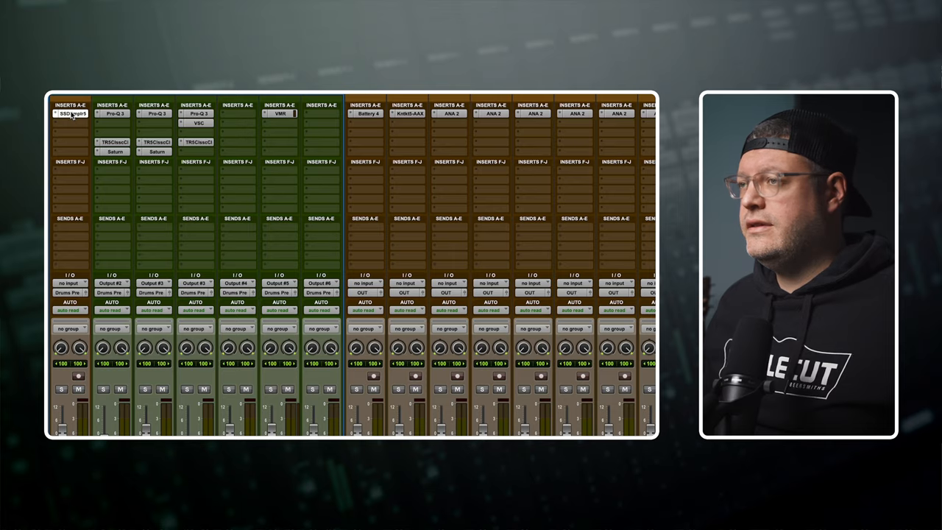
# Step: Select several channel strips across the mix window one by one
pyautogui.click(71, 113)
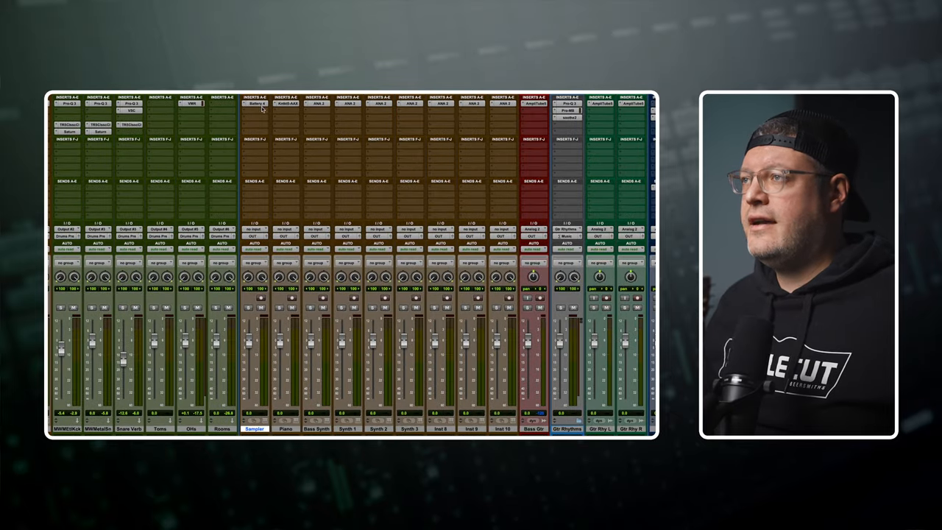
pyautogui.click(254, 103)
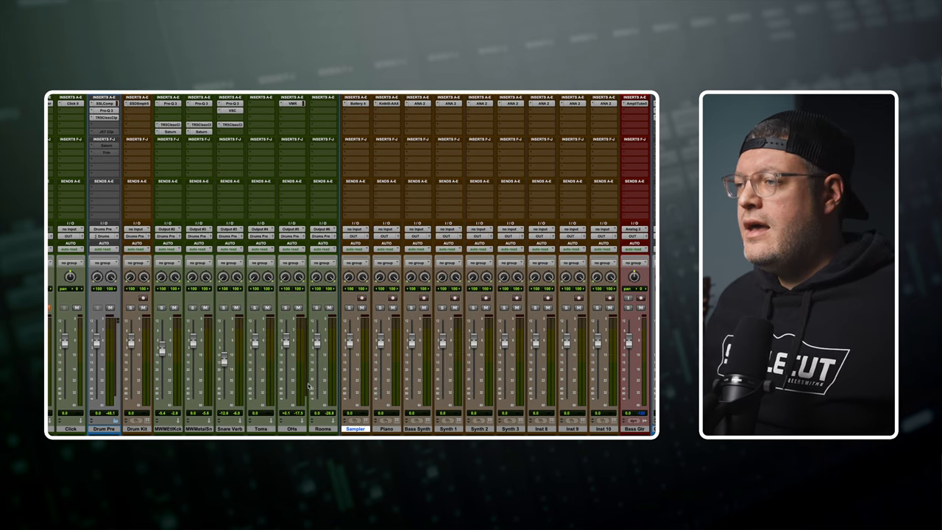
pyautogui.click(385, 428)
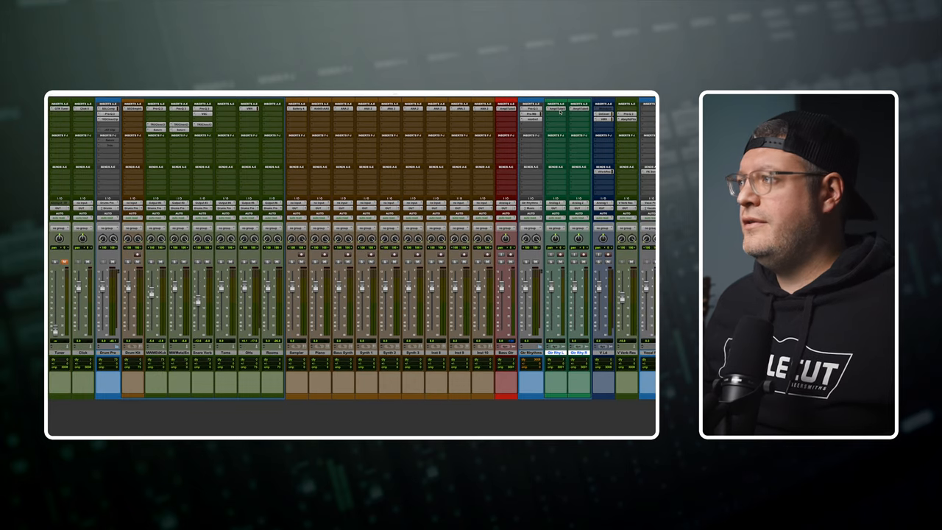
pyautogui.click(559, 114)
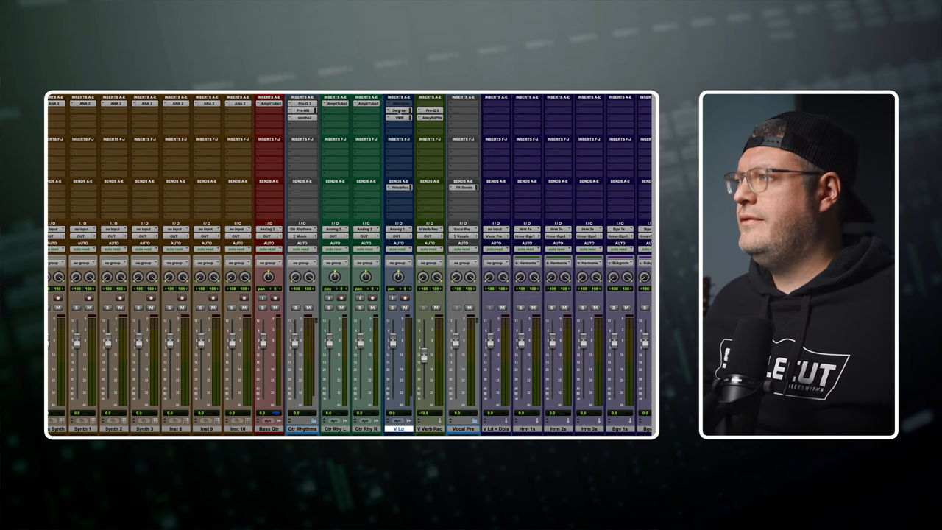
pyautogui.click(398, 110)
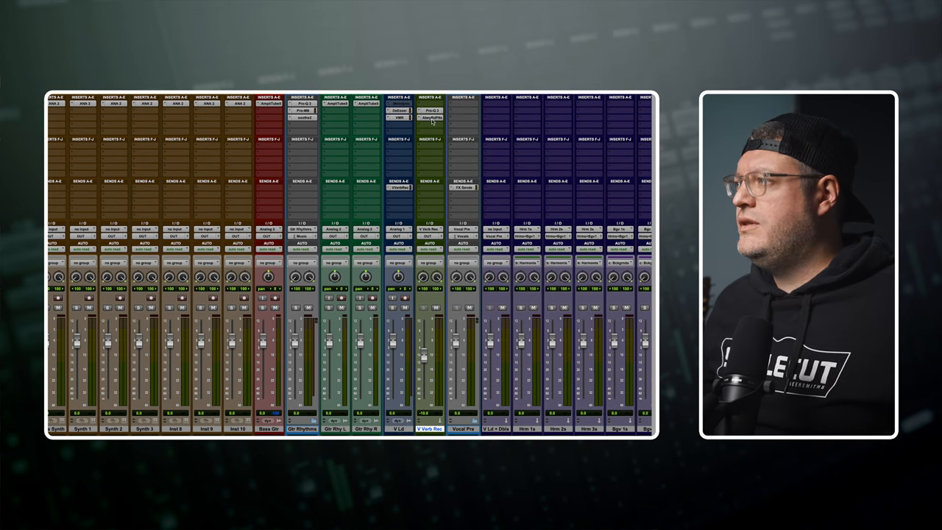
pyautogui.click(398, 110)
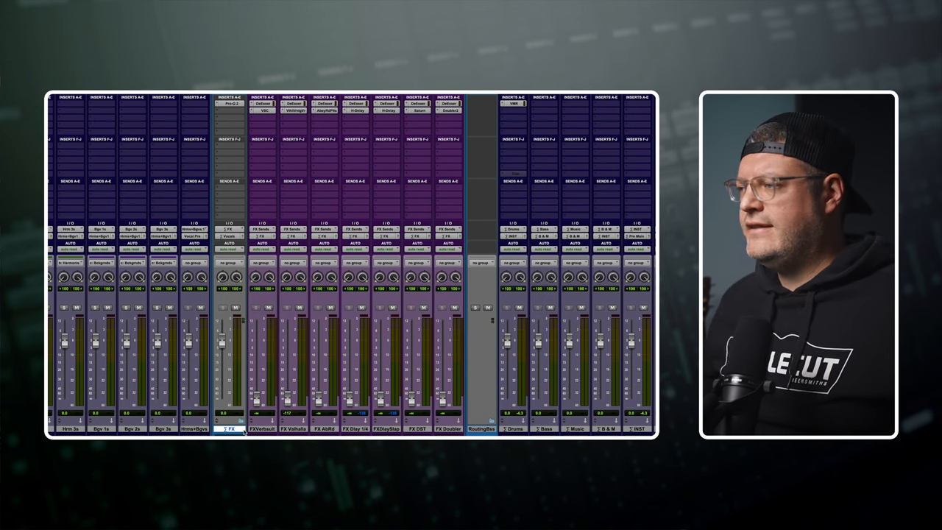
# Step: Review the FX returns: Valhalla VintageVerb, Abbey Road Plates and H-Delay plug-ins
pyautogui.click(263, 110)
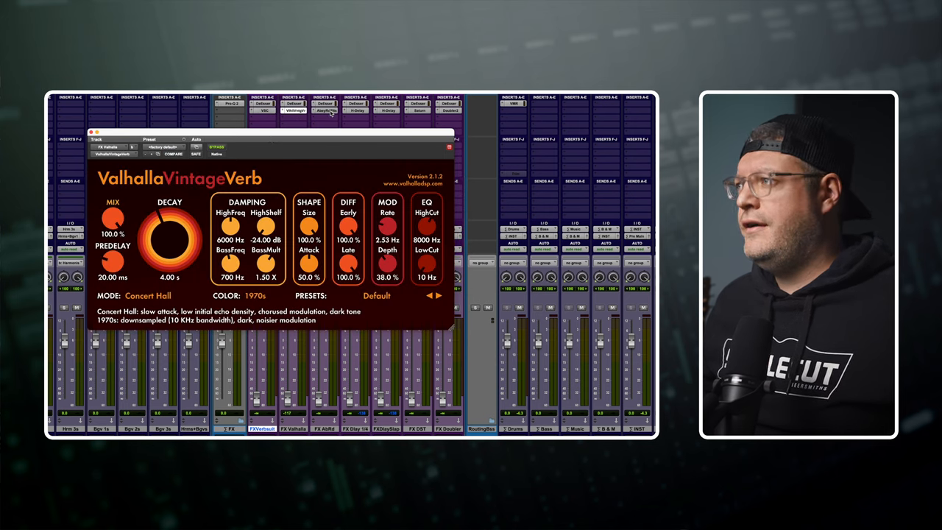
pyautogui.click(325, 110)
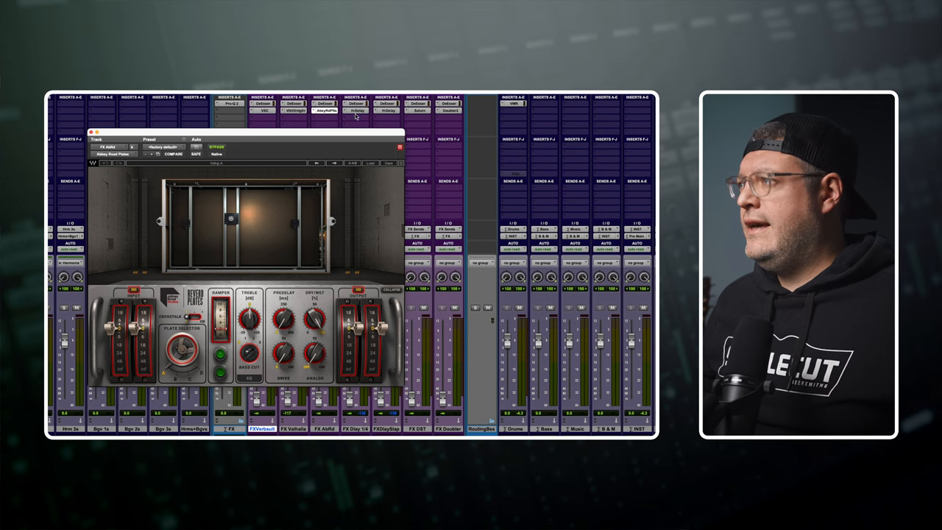
pyautogui.moveTo(361, 110)
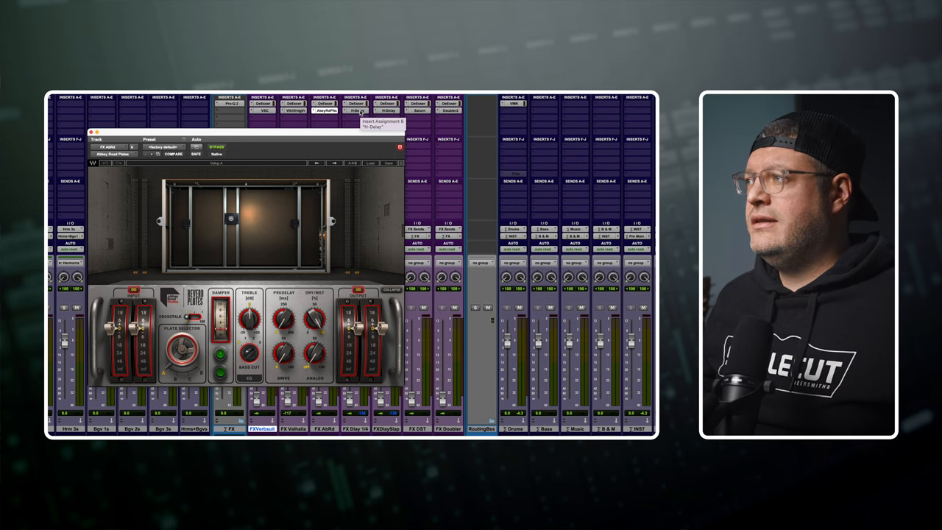
pyautogui.click(358, 112)
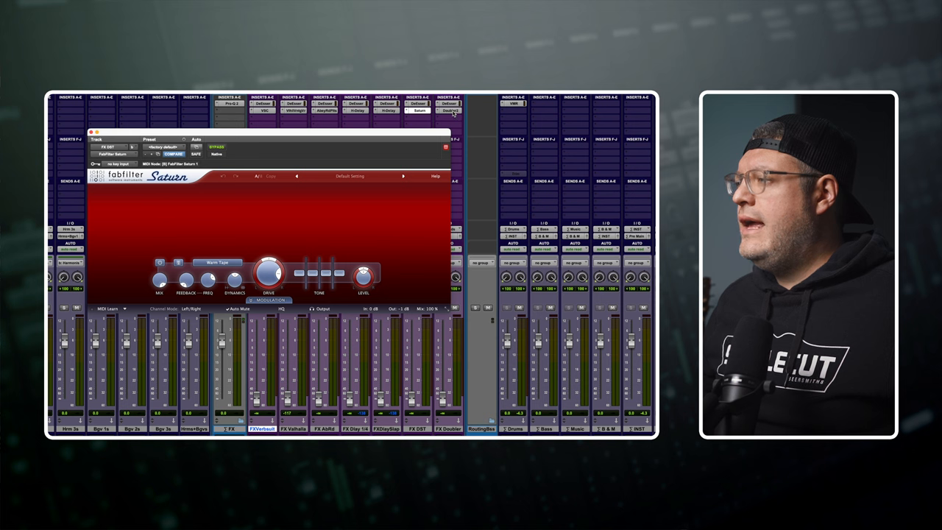
pyautogui.click(448, 110)
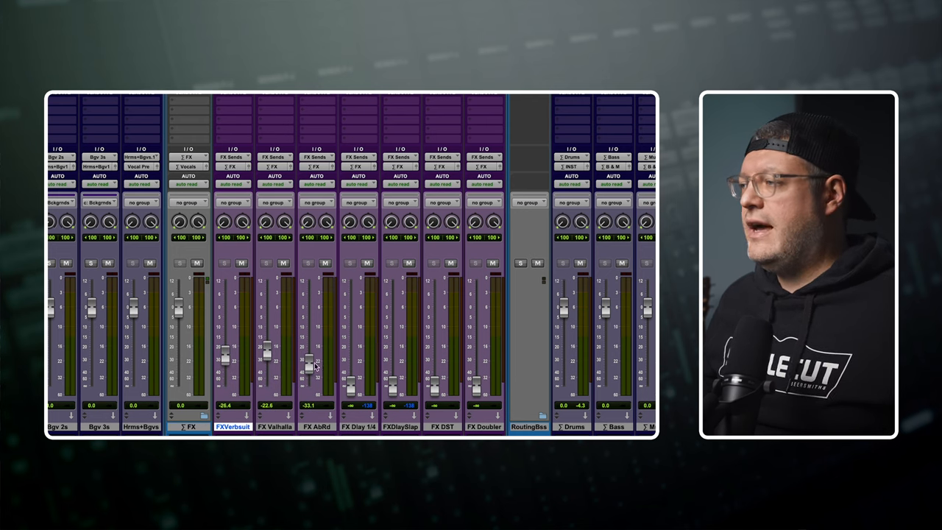
pyautogui.hscroll(3)
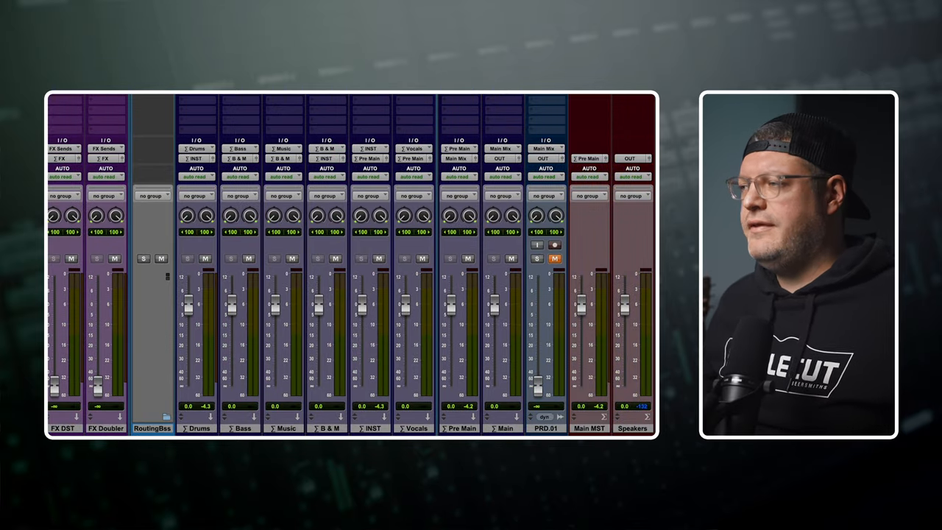
# Step: Step through the ∑ Bass, Music, B & M, Vocals and INST buses, lowering ∑ INST to -2.1 dB
pyautogui.click(239, 428)
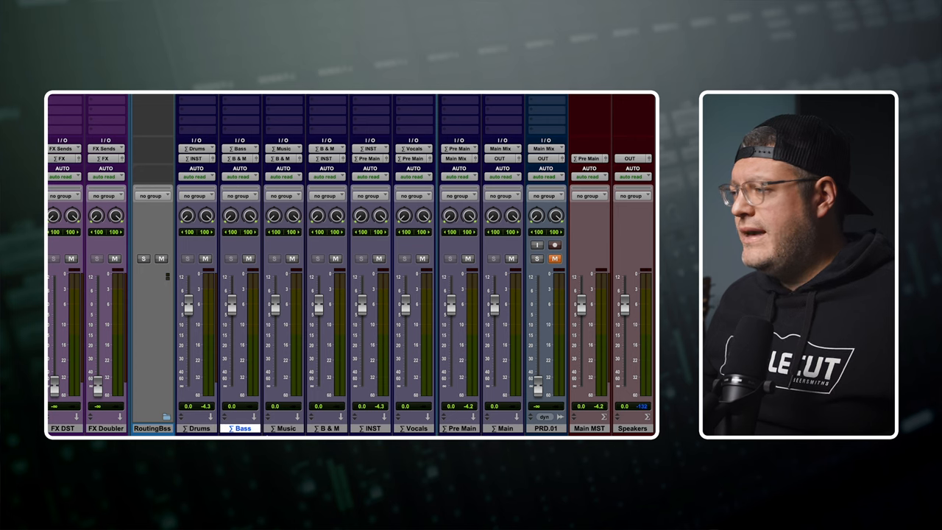
pyautogui.click(282, 428)
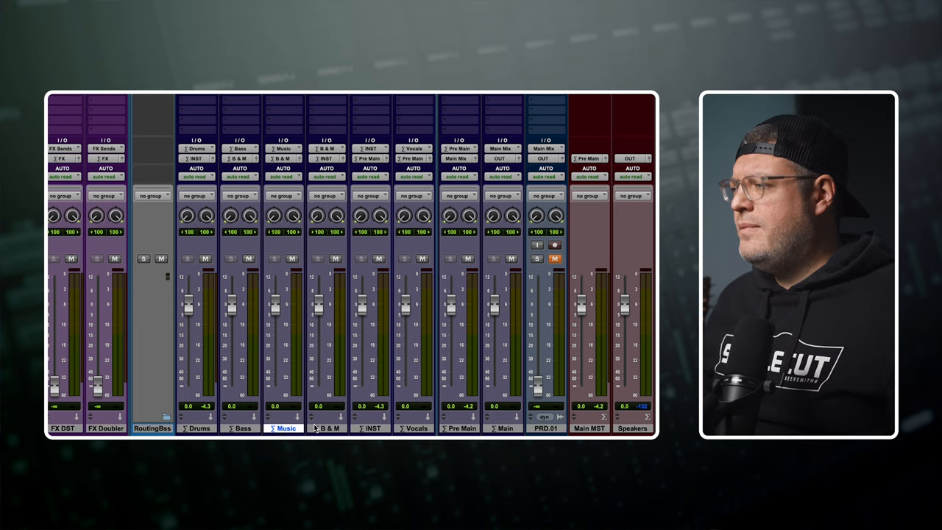
pyautogui.click(328, 428)
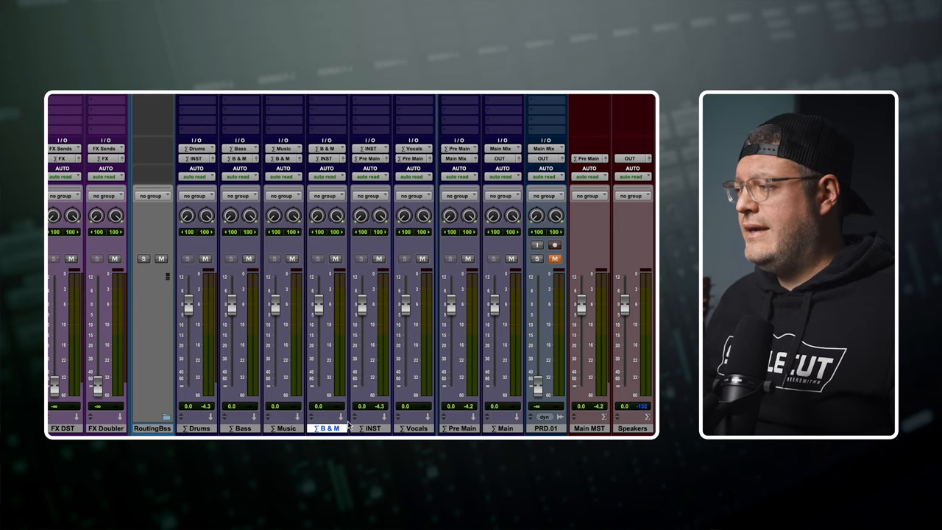
pyautogui.click(371, 429)
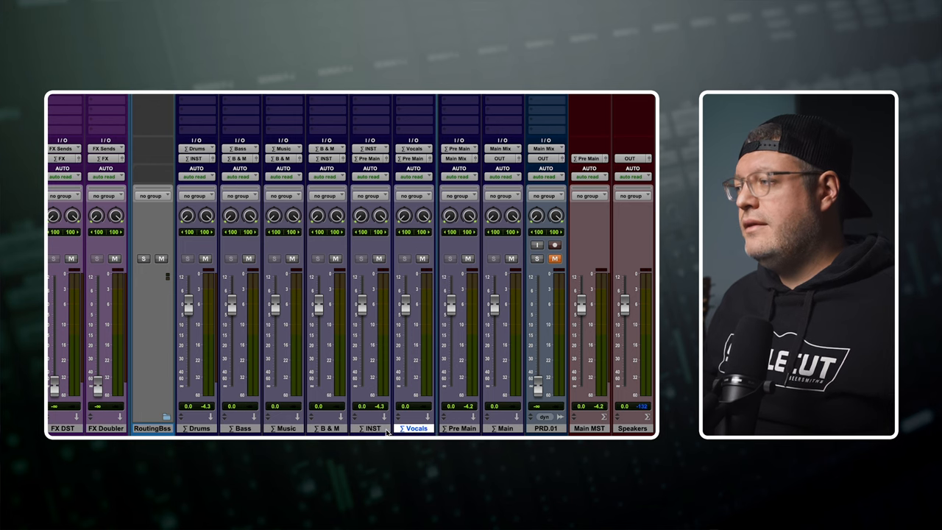
pyautogui.click(370, 428)
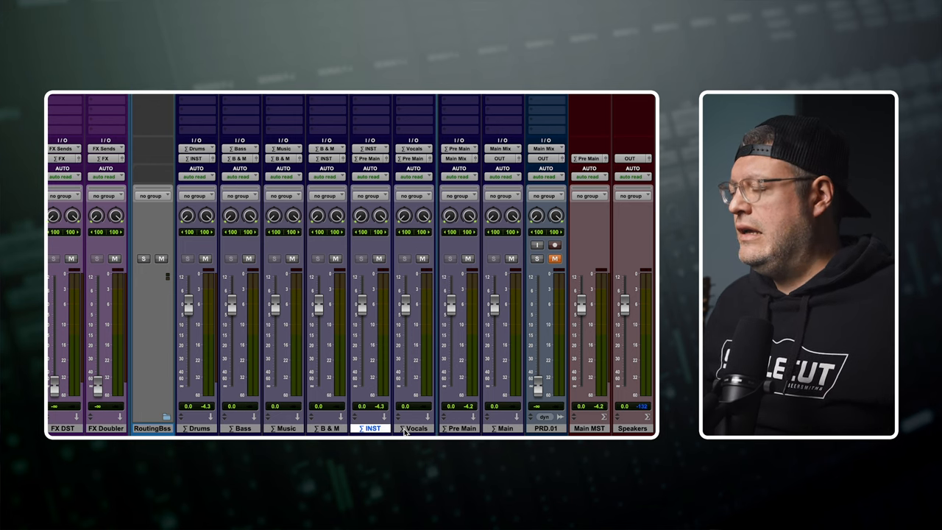
pyautogui.click(414, 428)
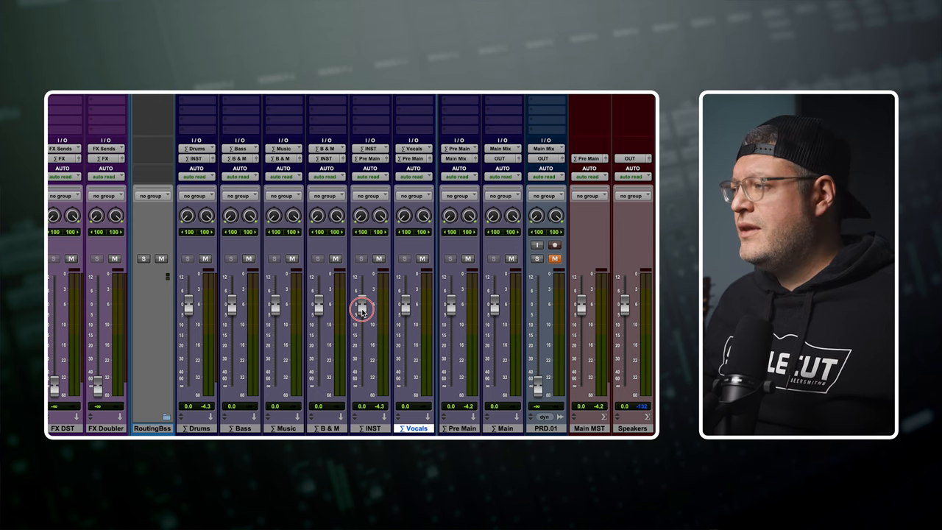
pyautogui.moveTo(360, 305); pyautogui.dragTo(361, 314)
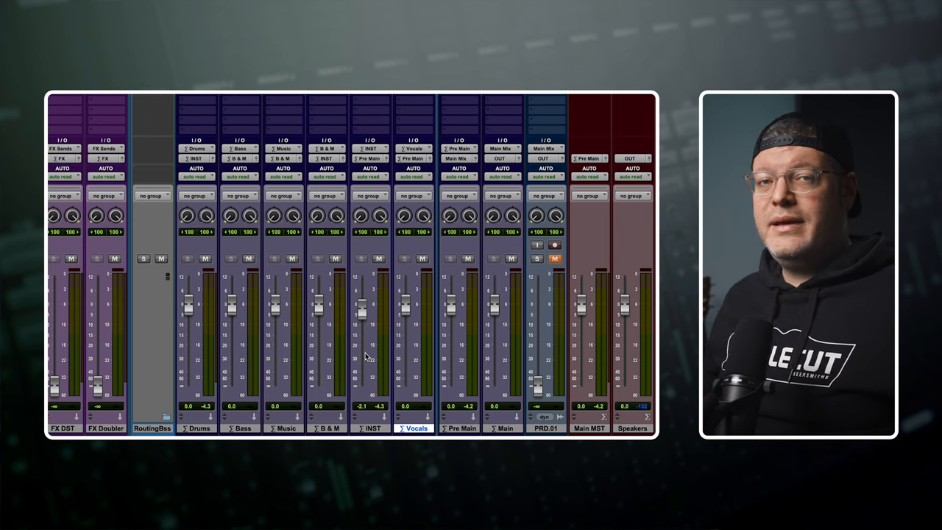